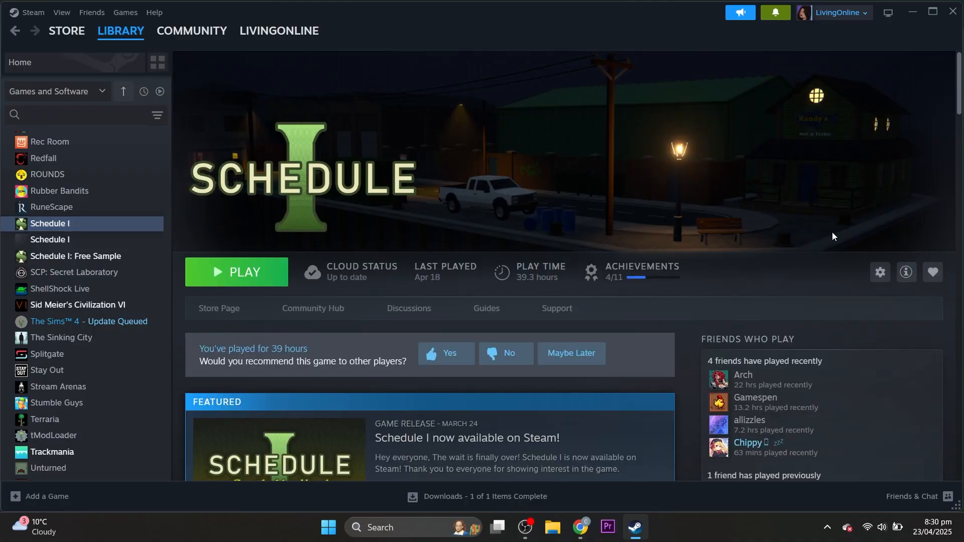
Step: Open the context menu for Schedule I in the library sidebar
right_click(51, 223)
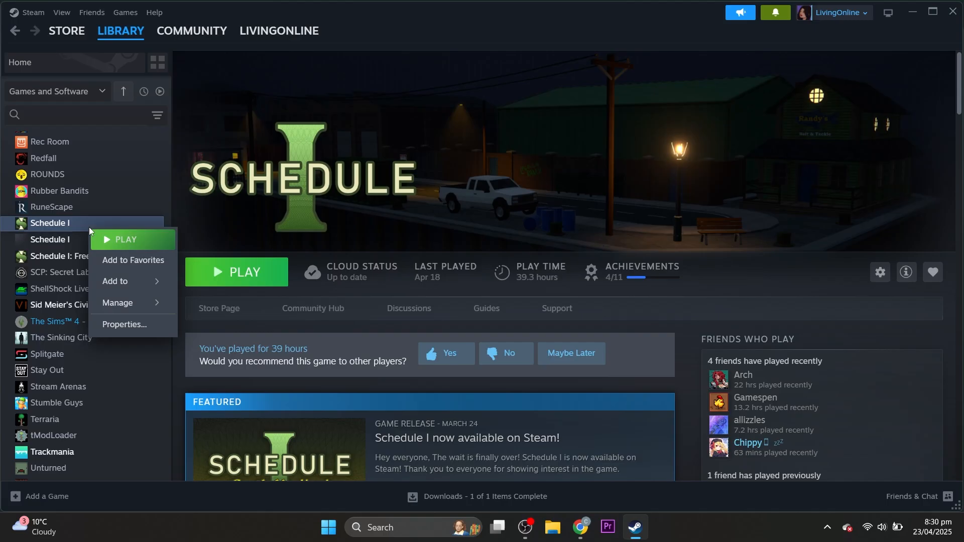
mouse_move(148, 324)
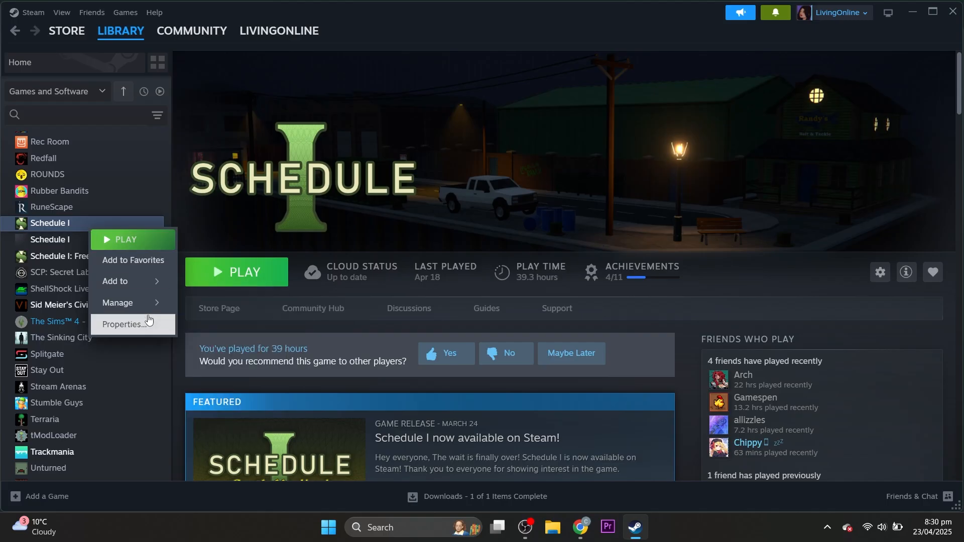
Step: Set Schedule I's Beta Participation to 'beta' in Properties and close the window
left_click(125, 324)
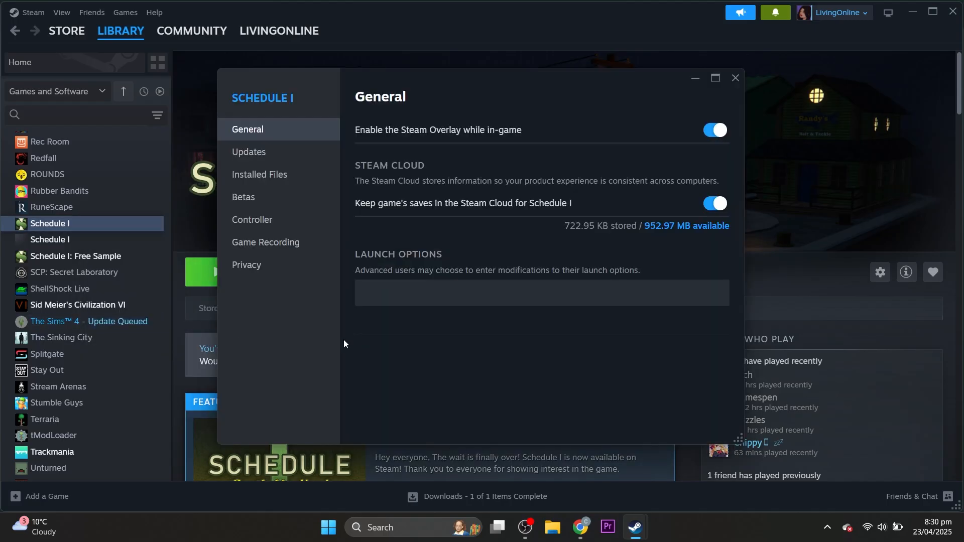
left_click(243, 197)
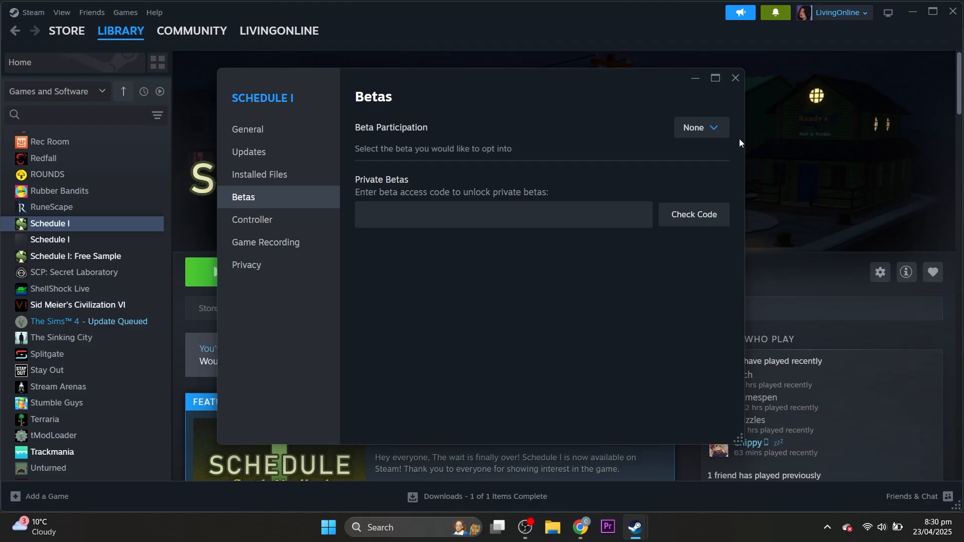
left_click(700, 127)
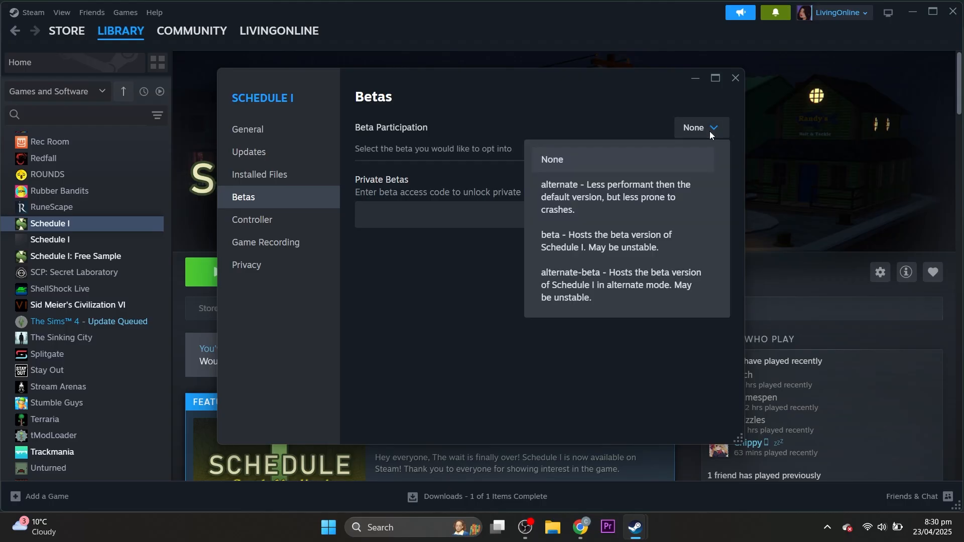
left_click(600, 240)
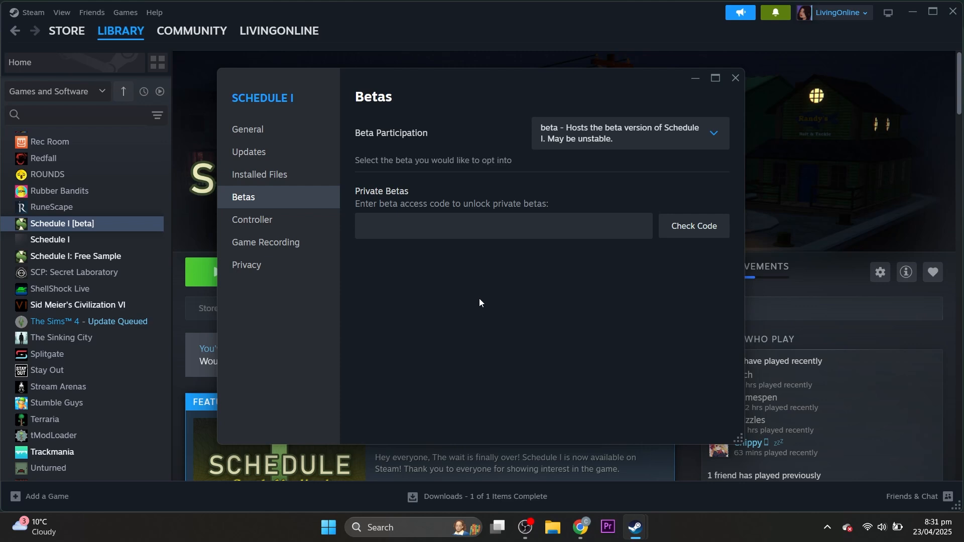
mouse_move(486, 311)
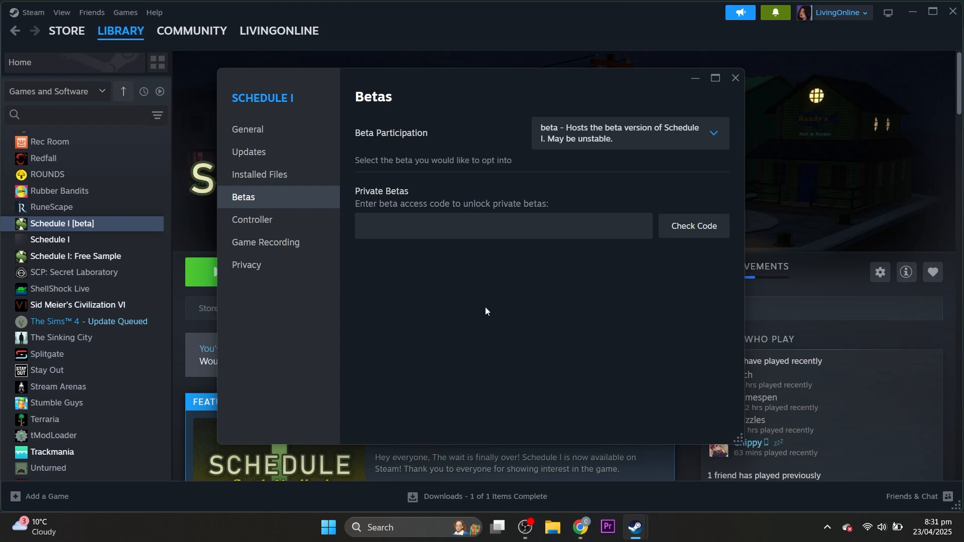
left_click(735, 78)
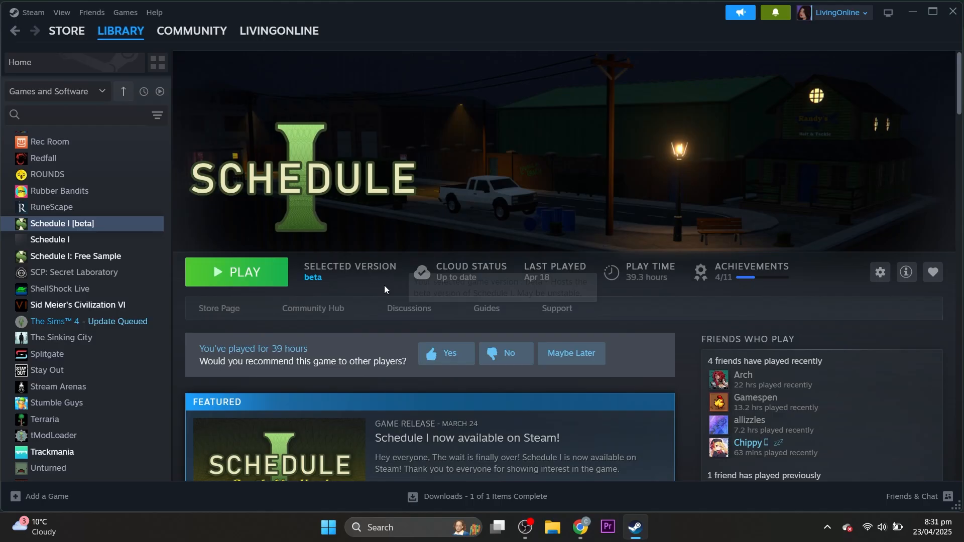
Step: Launch the Schedule I [beta] build with Play
left_click(236, 272)
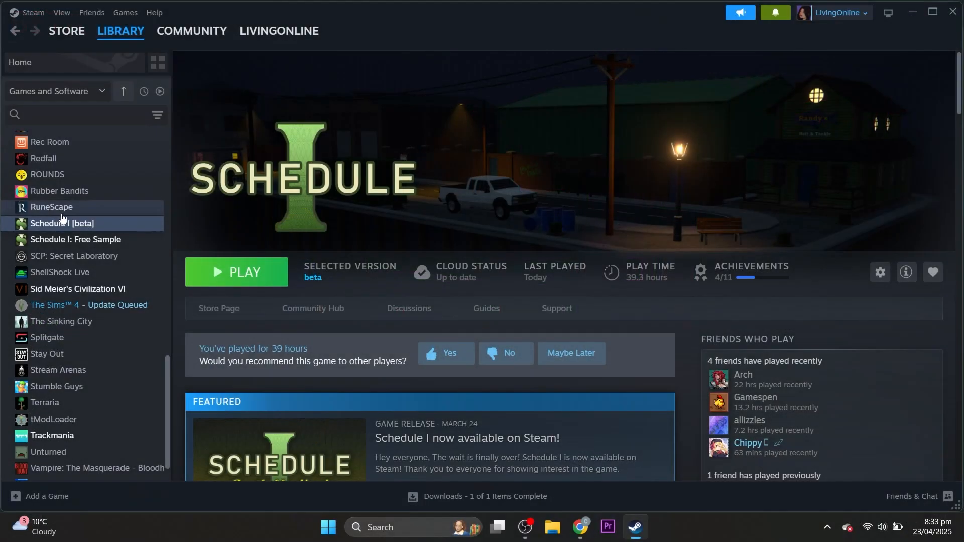
Step: Set Schedule I's Beta Participation to None in Properties and close the window
left_click(879, 273)
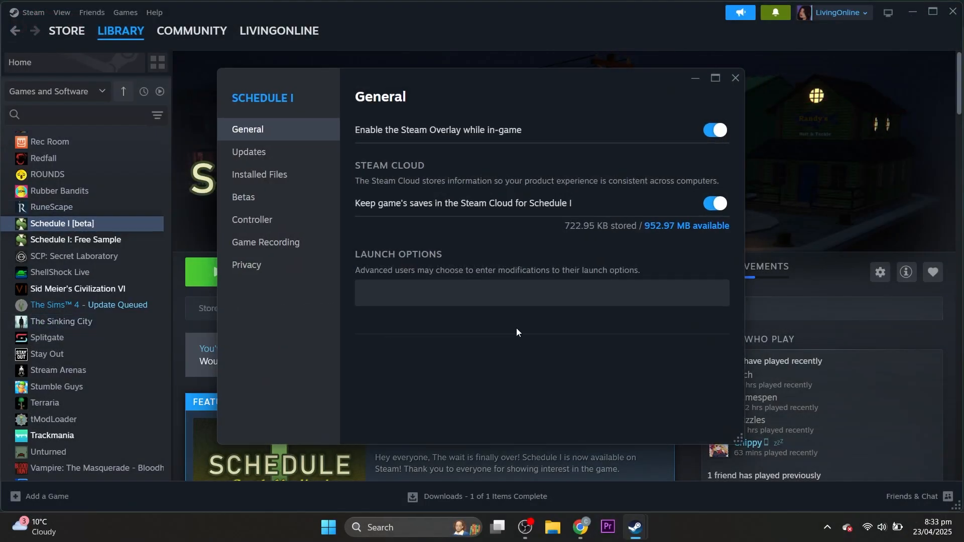
left_click(244, 197)
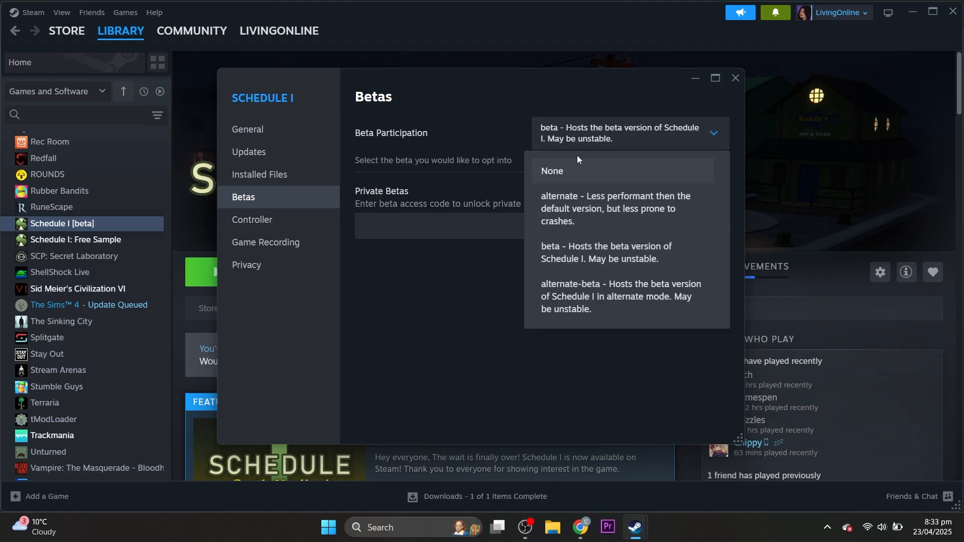
left_click(552, 171)
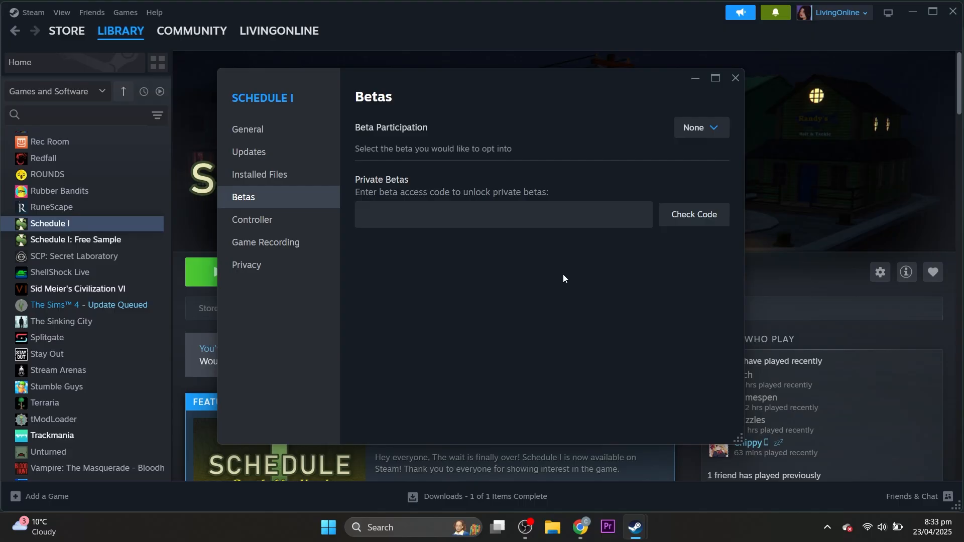
left_click(735, 78)
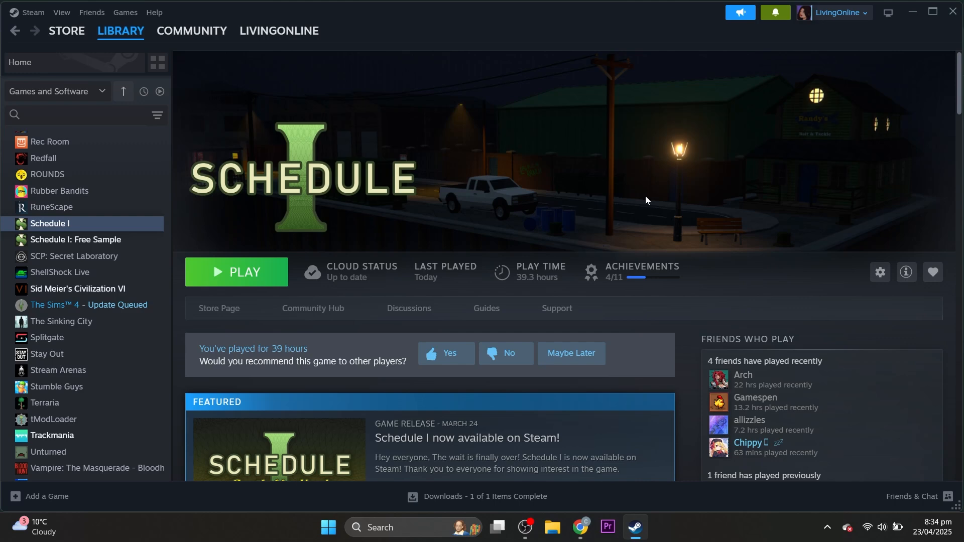
Step: Launch the standard Schedule I build with Play
left_click(236, 272)
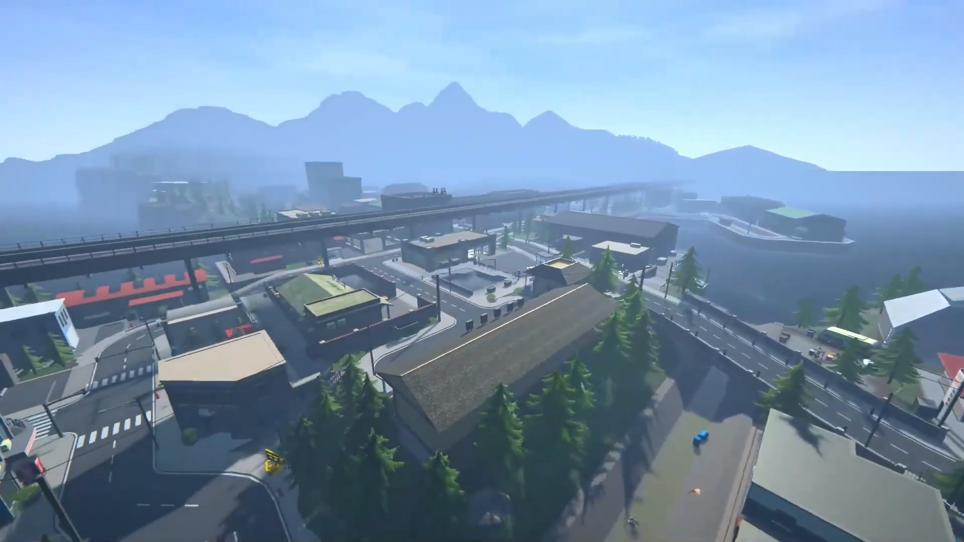